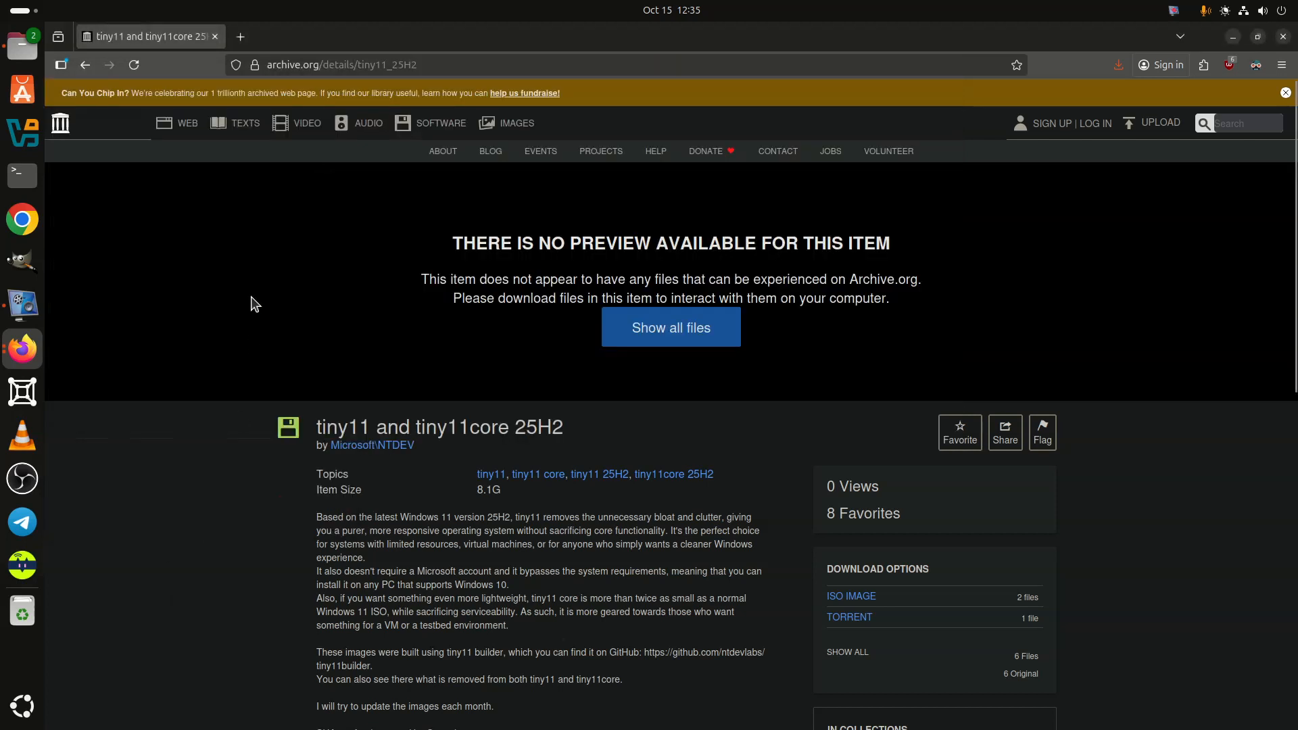
pyautogui.moveTo(340, 255)
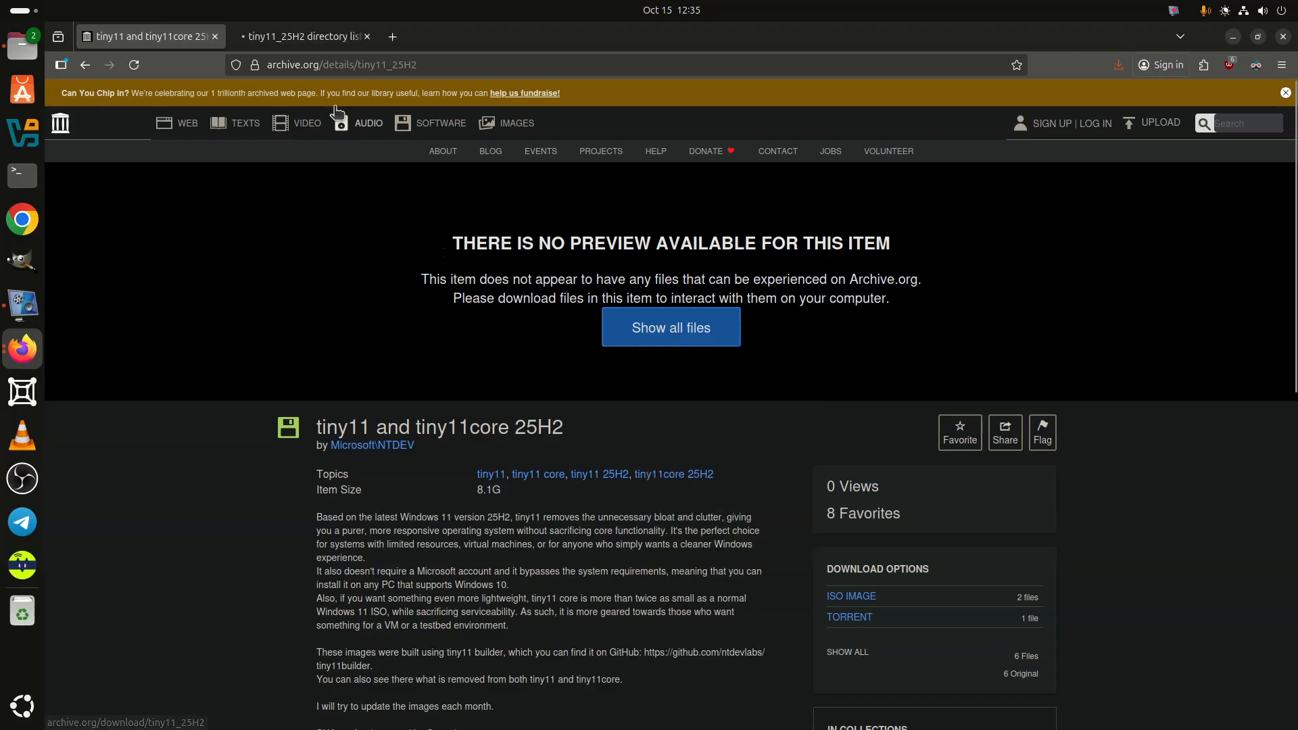
# - View the tiny11_25H2 directory listing tab showing both ISO images and the torrent
pyautogui.click(302, 35)
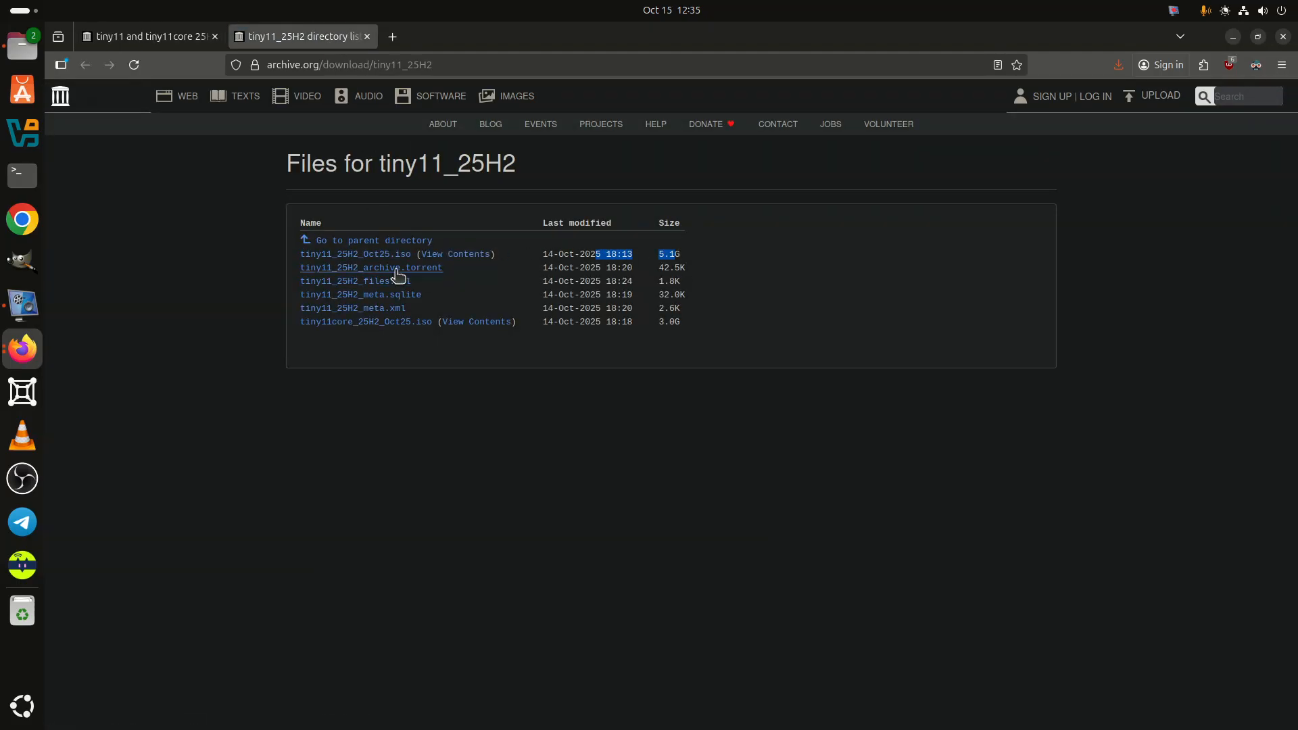
pyautogui.moveTo(383, 324)
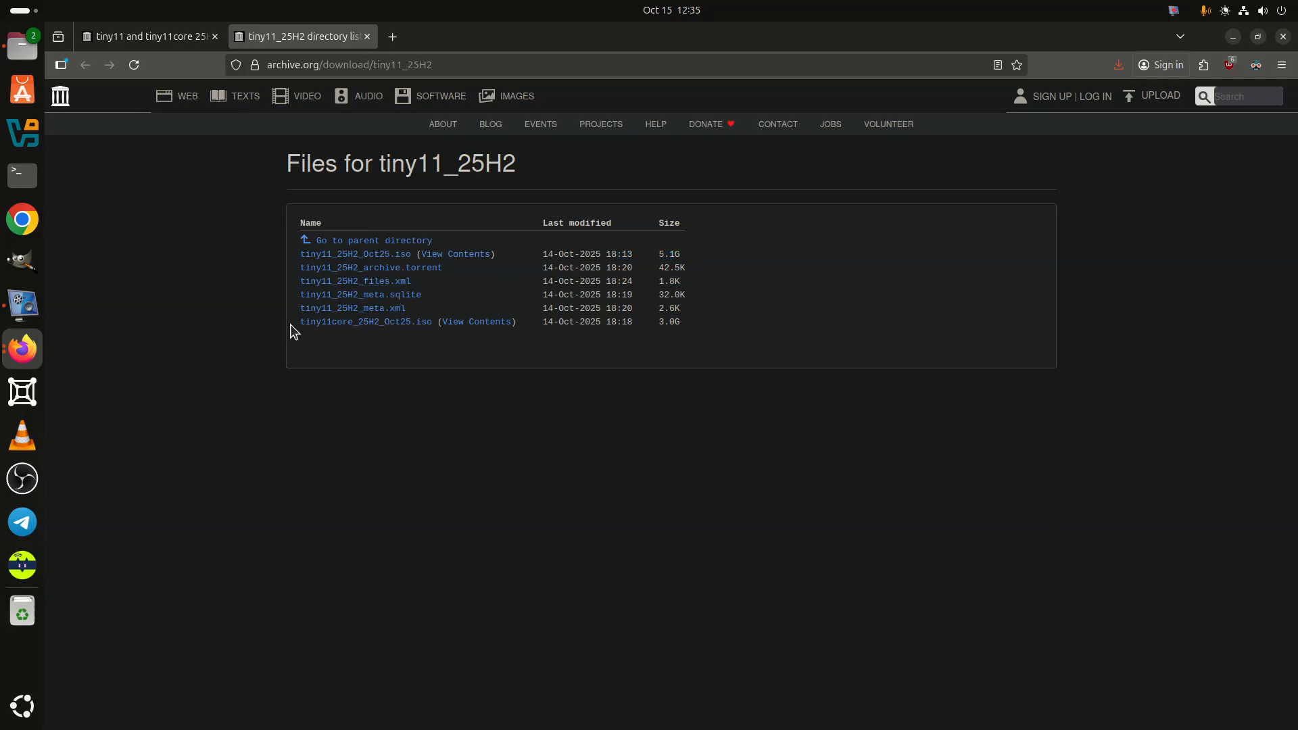
pyautogui.moveTo(695, 338)
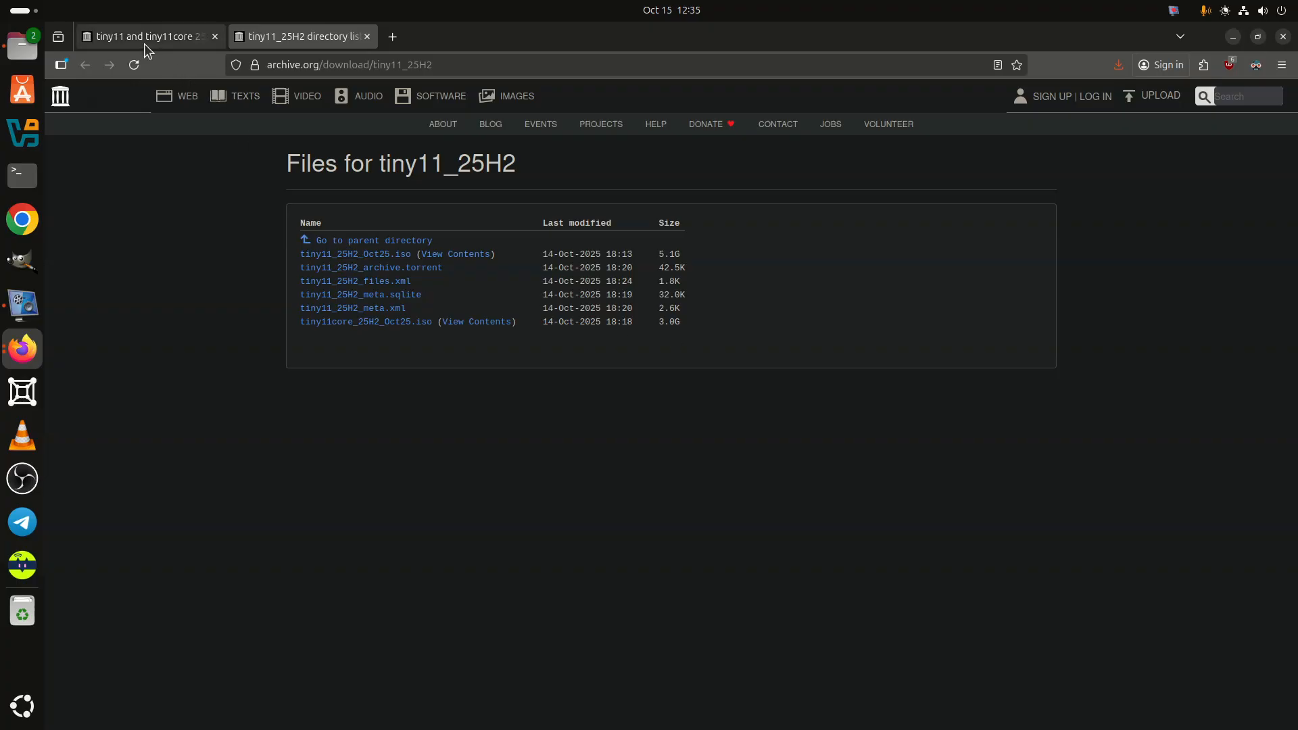
# - Return to the tiny11 and tiny11core 25H2 item page and read its description and SHA256 checksums
pyautogui.click(148, 35)
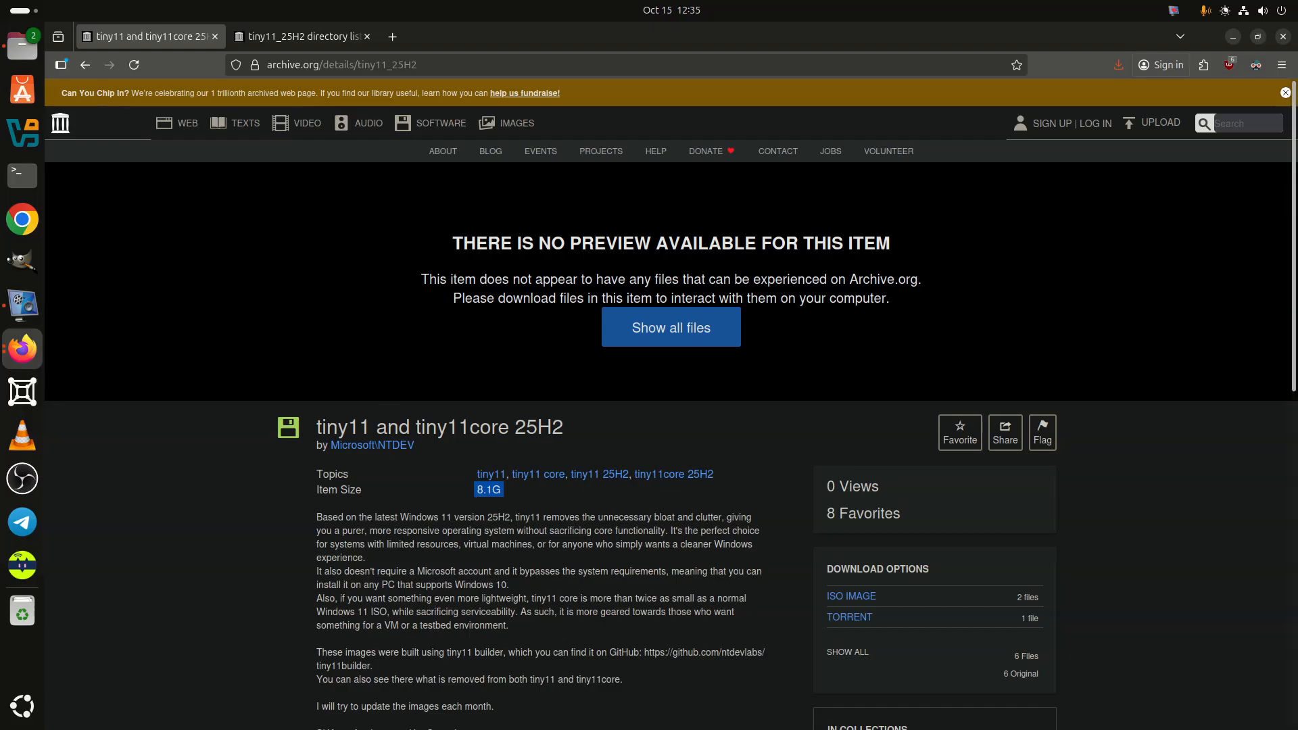
pyautogui.scroll(-3)
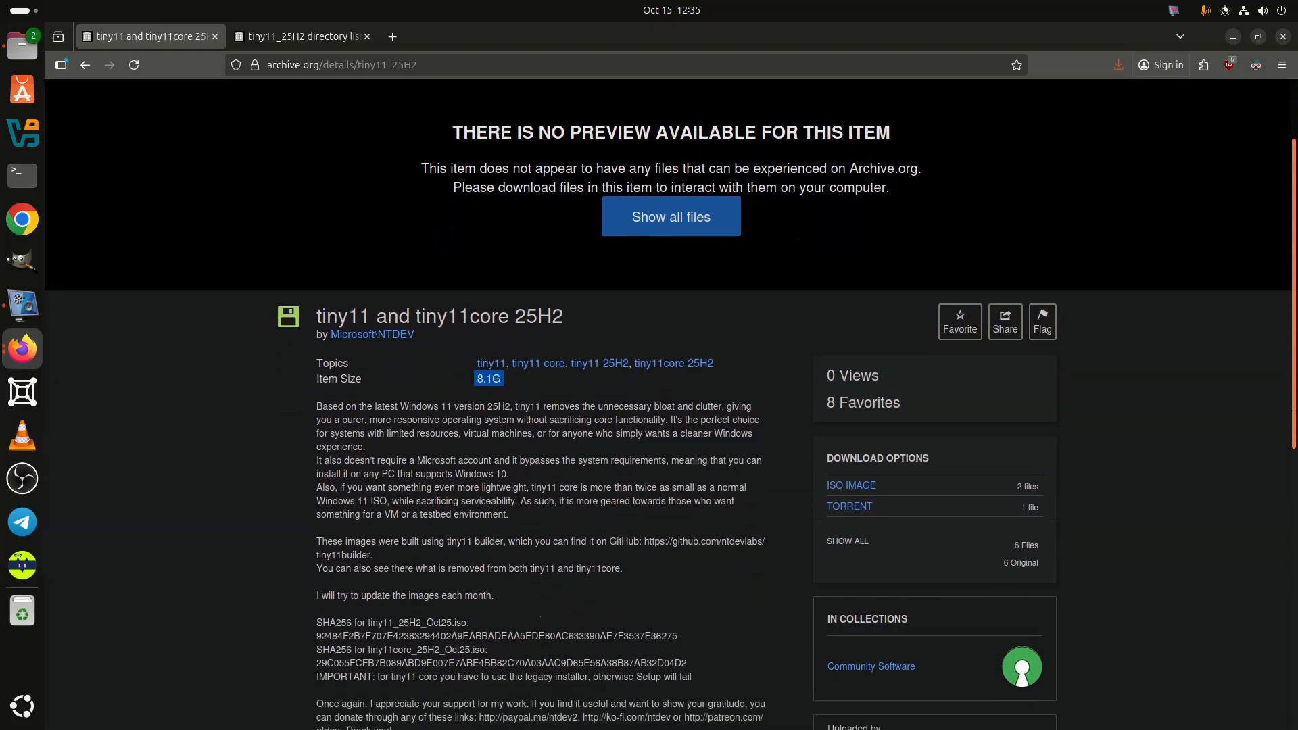
pyautogui.scroll(-3)
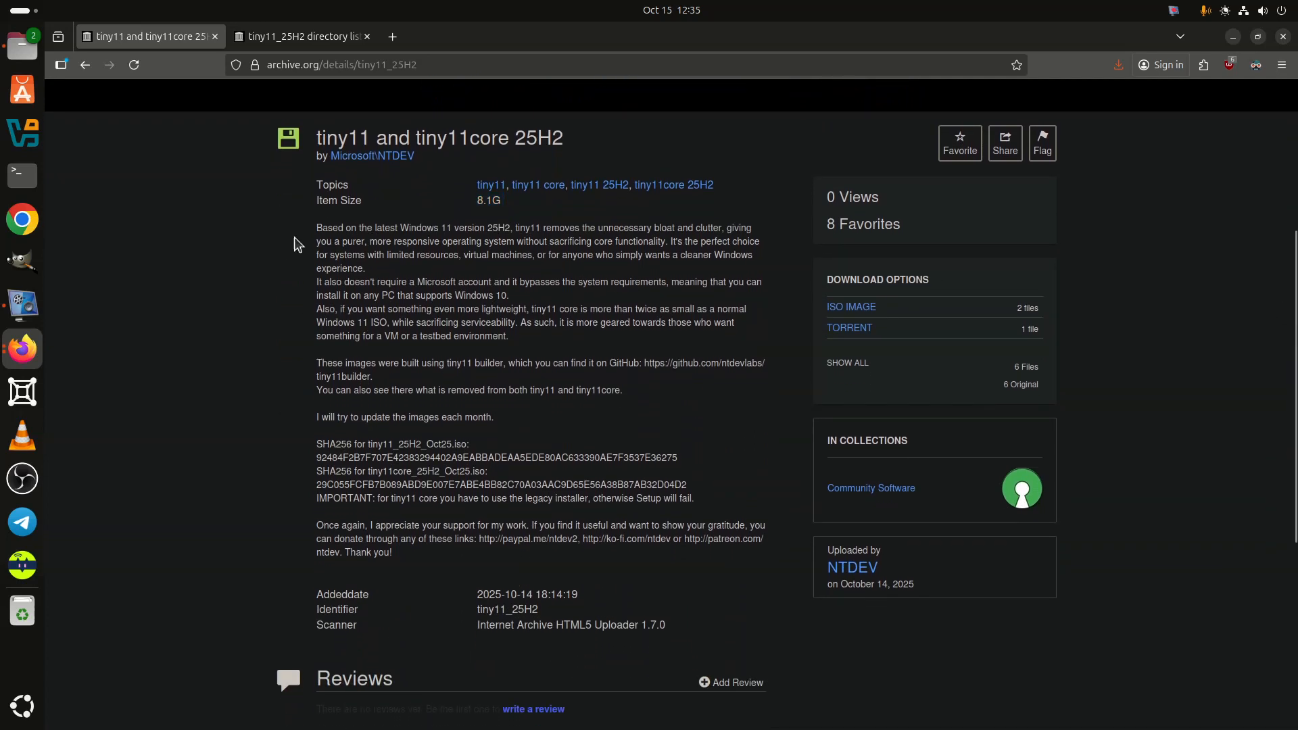
# - Expand ISO IMAGE to list tiny11_25H2_Oct25.iso (5.1G) and tiny11core_25H2_Oct25.iso (3.0G)
pyautogui.click(851, 307)
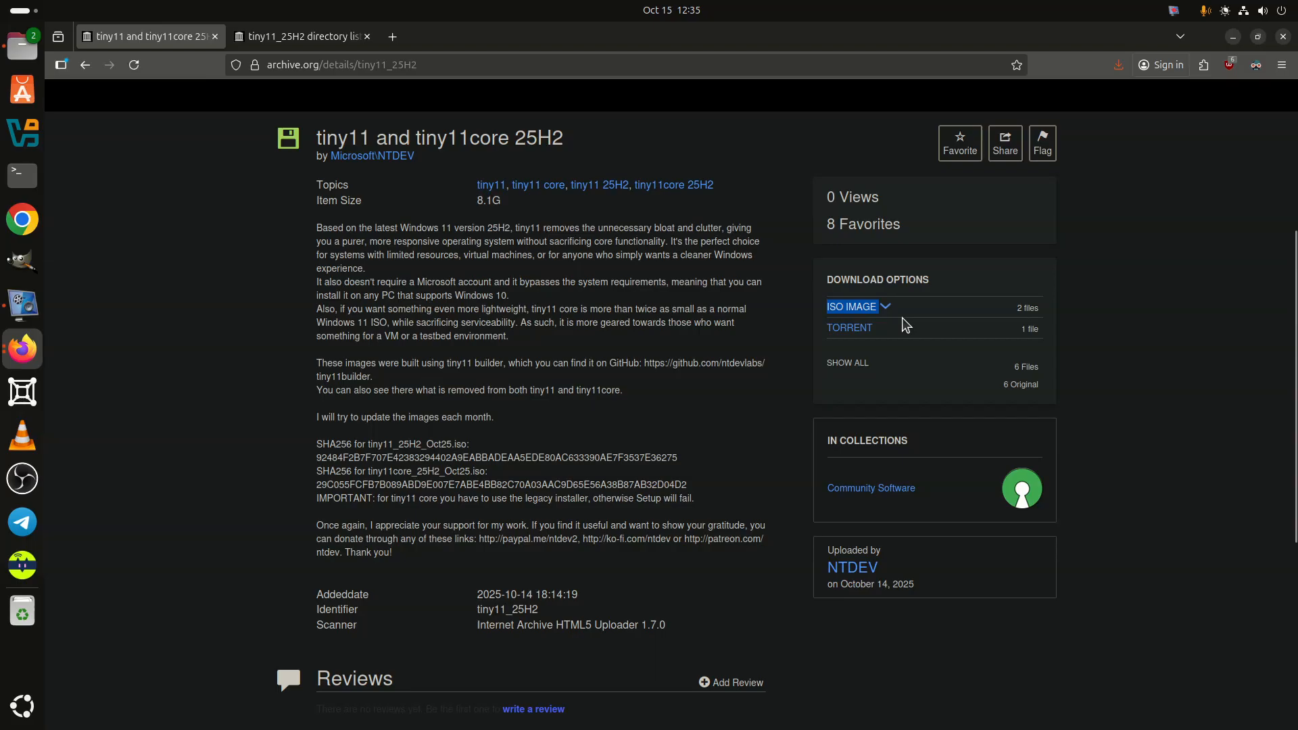
pyautogui.click(850, 307)
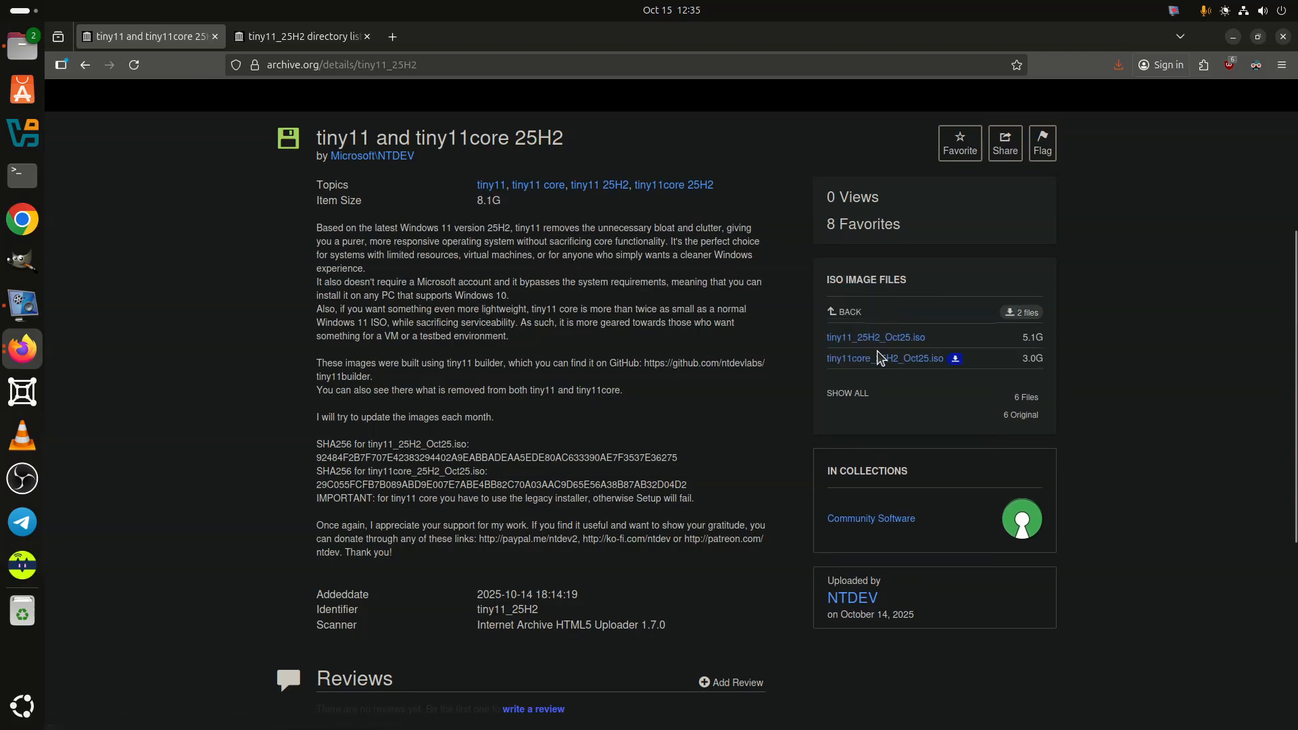
pyautogui.moveTo(875, 336)
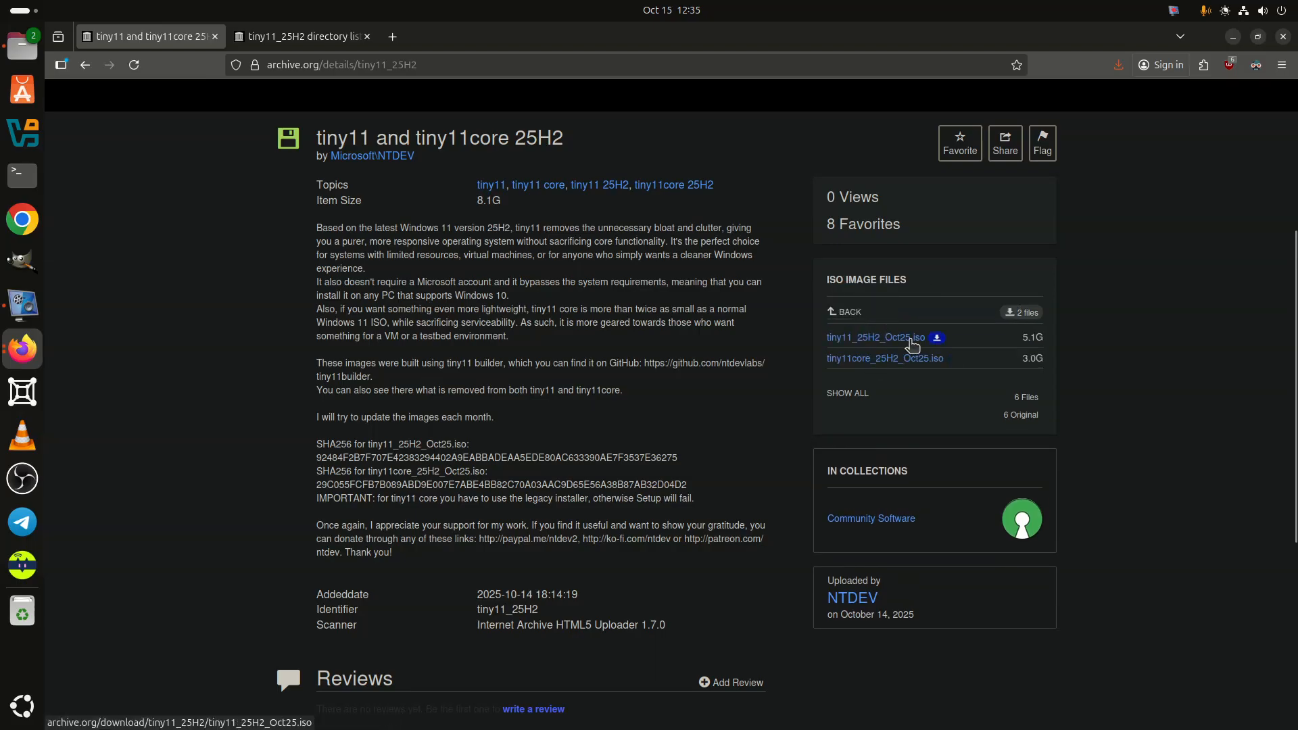
pyautogui.moveTo(924, 456)
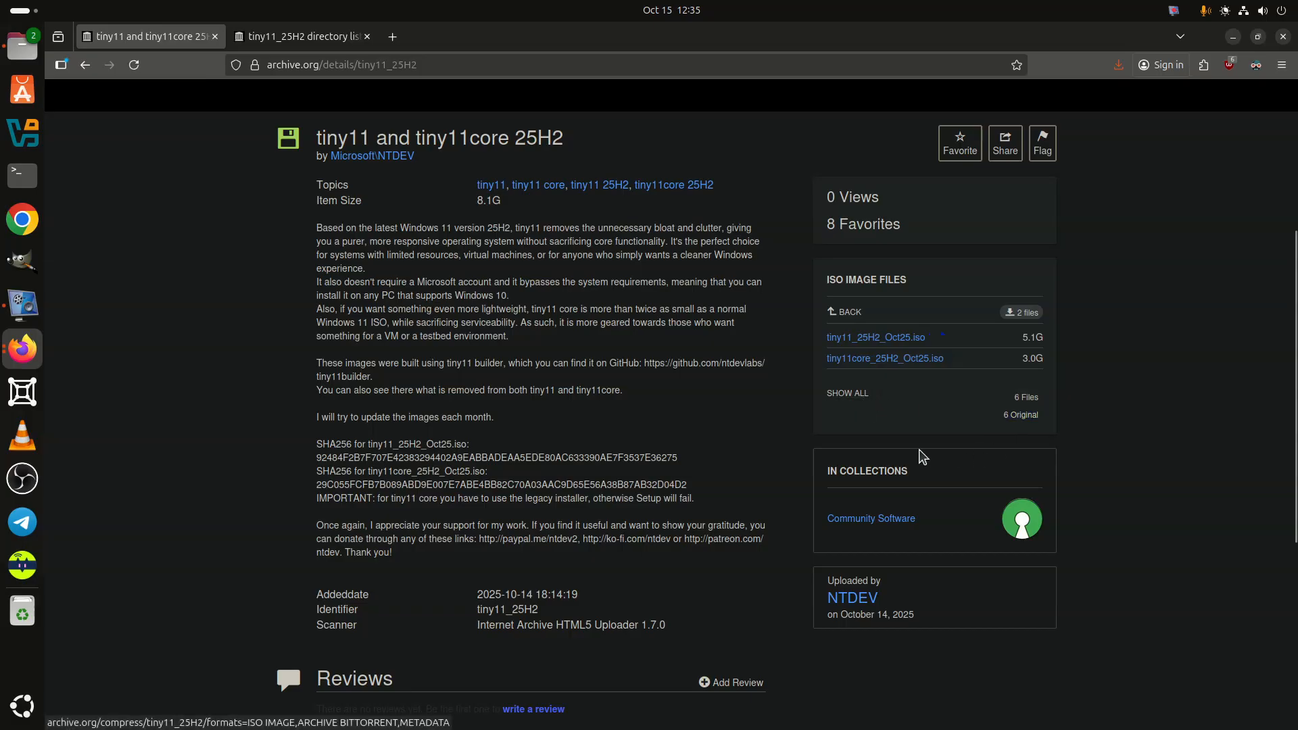
pyautogui.moveTo(1044, 316)
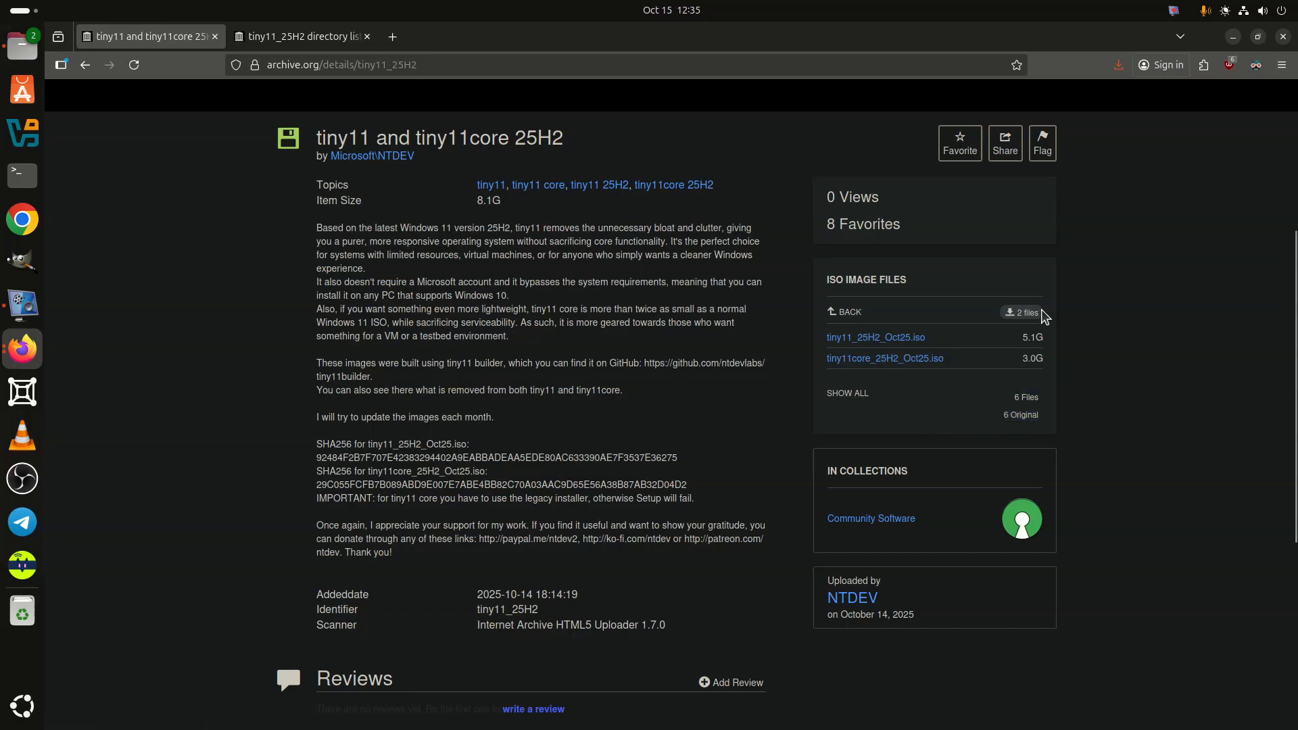
pyautogui.moveTo(546, 565)
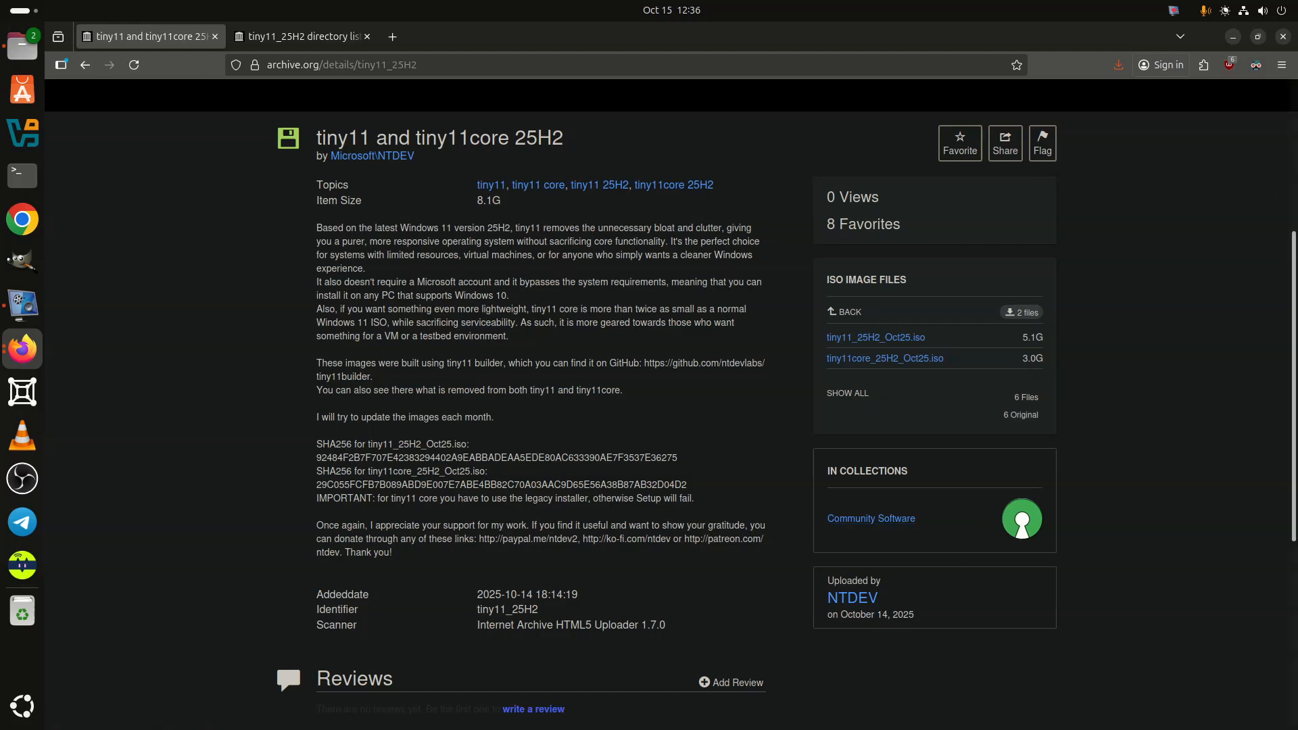
# - Scroll through similar items such as tiny11 2311 and tiny11 for Arm64, then back up
pyautogui.scroll(-3)
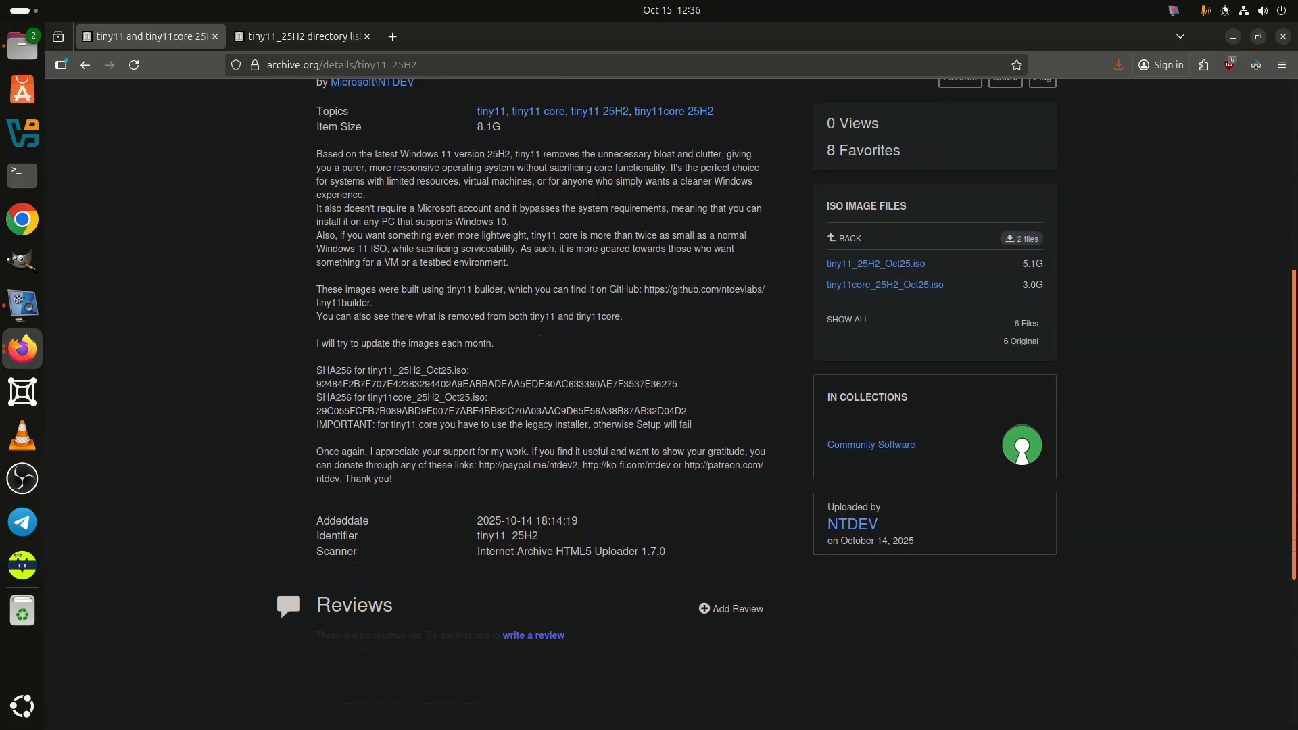
pyautogui.scroll(-3)
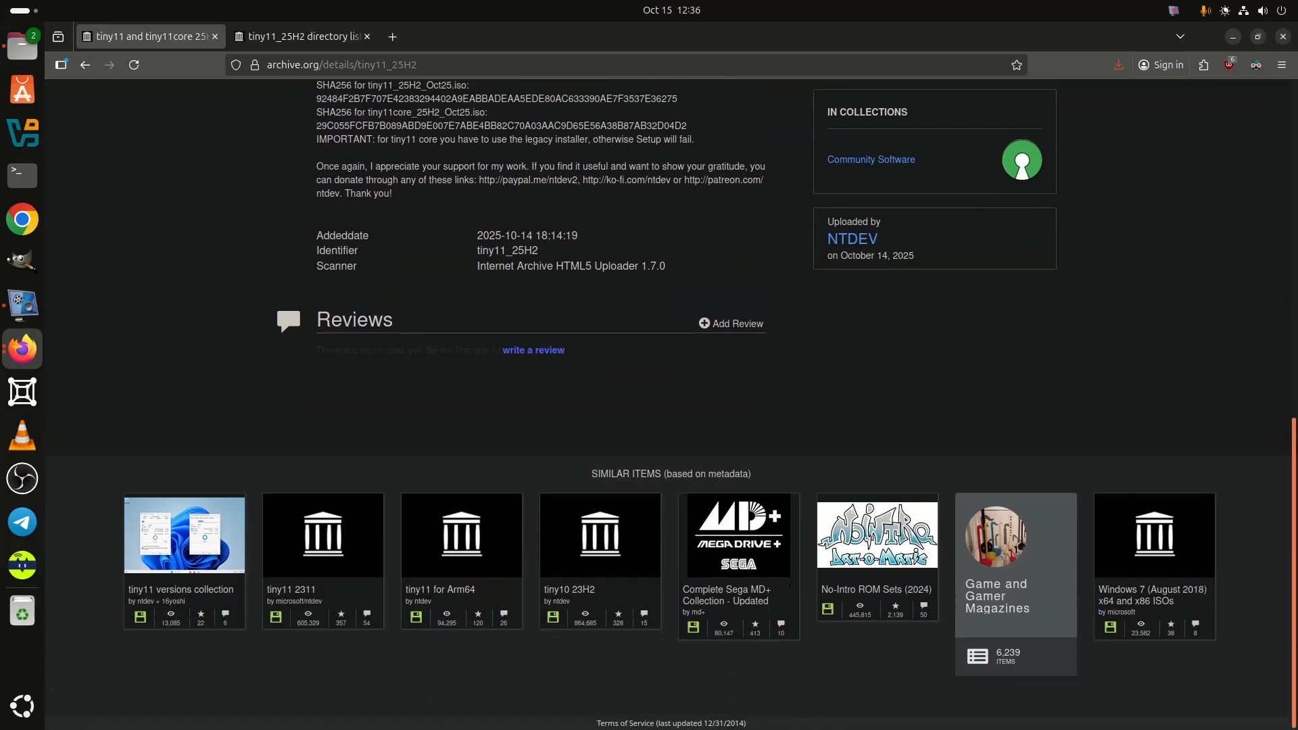
pyautogui.scroll(3)
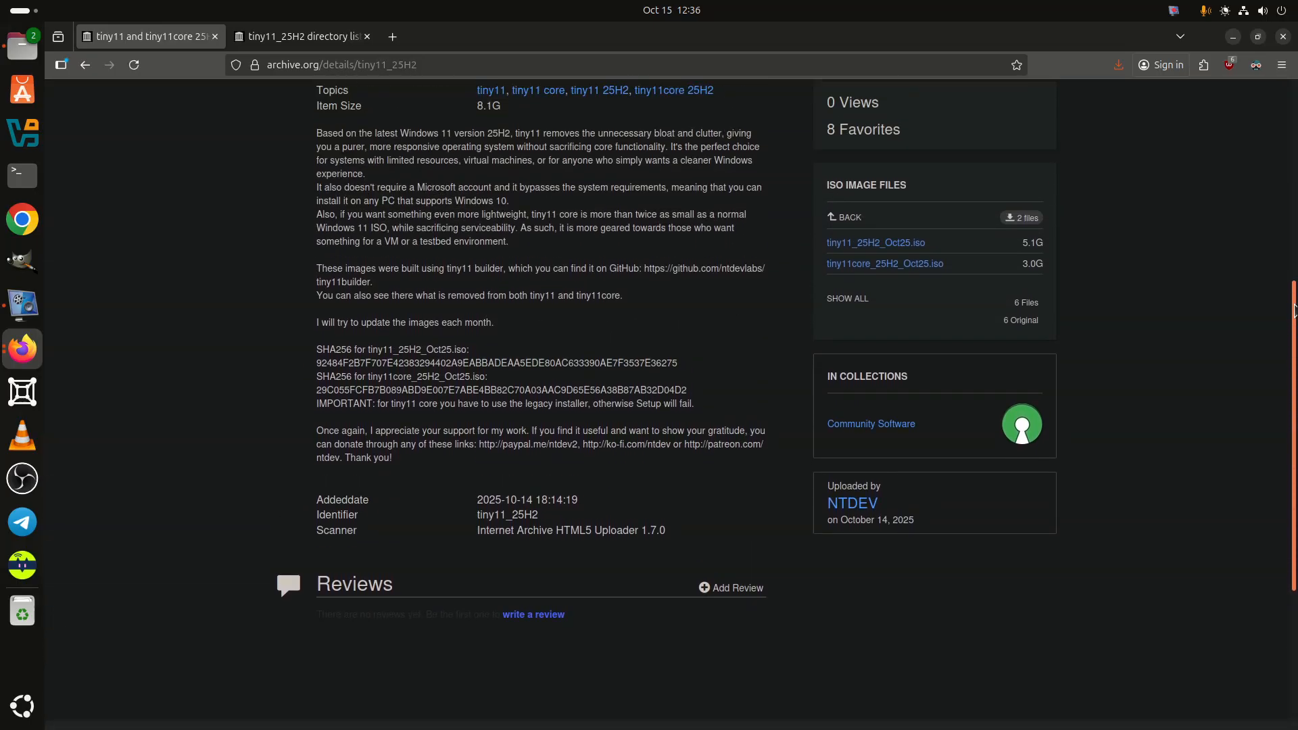
pyautogui.scroll(3)
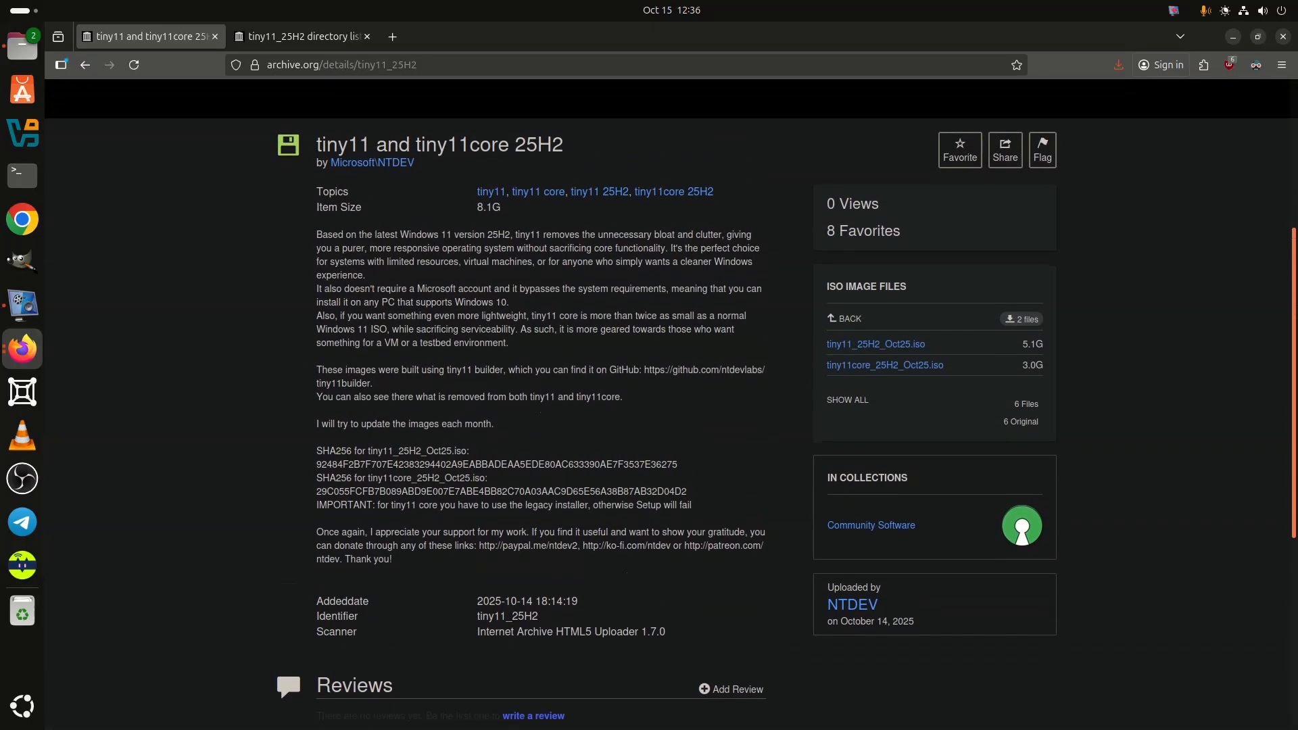
pyautogui.moveTo(215, 344)
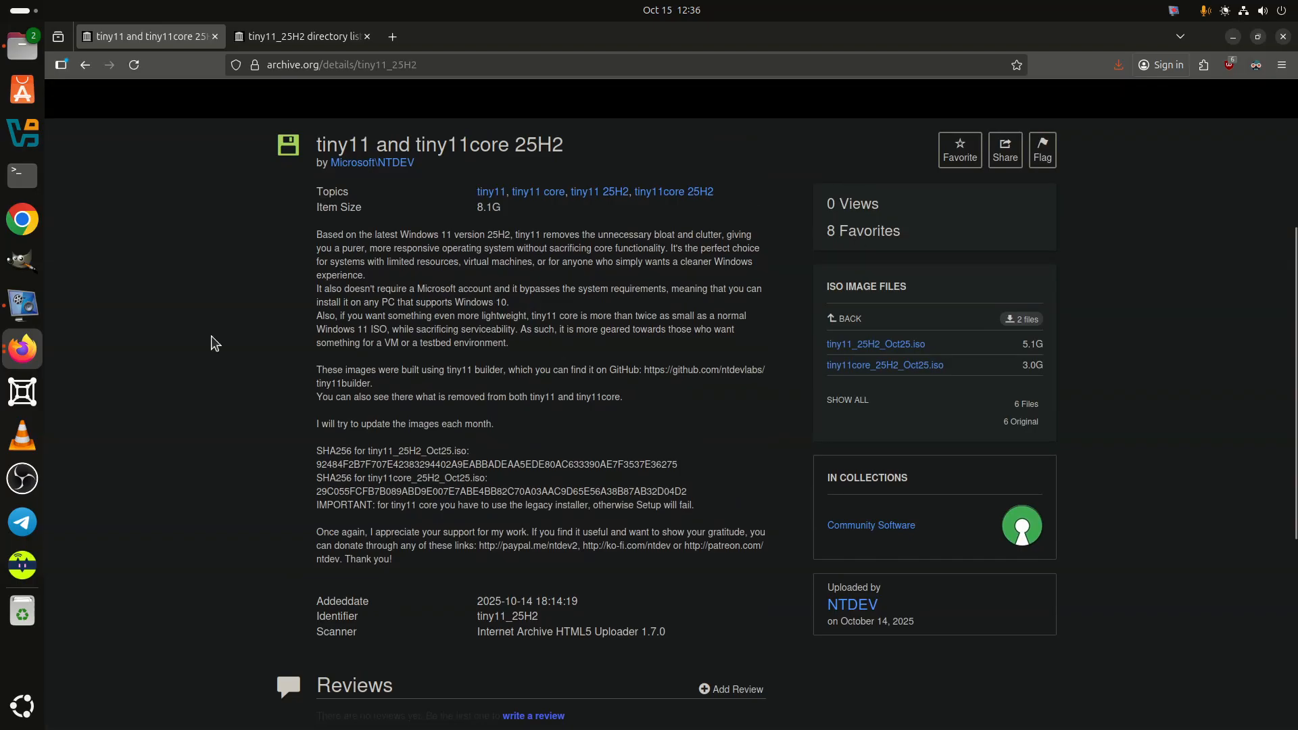
pyautogui.moveTo(196, 392)
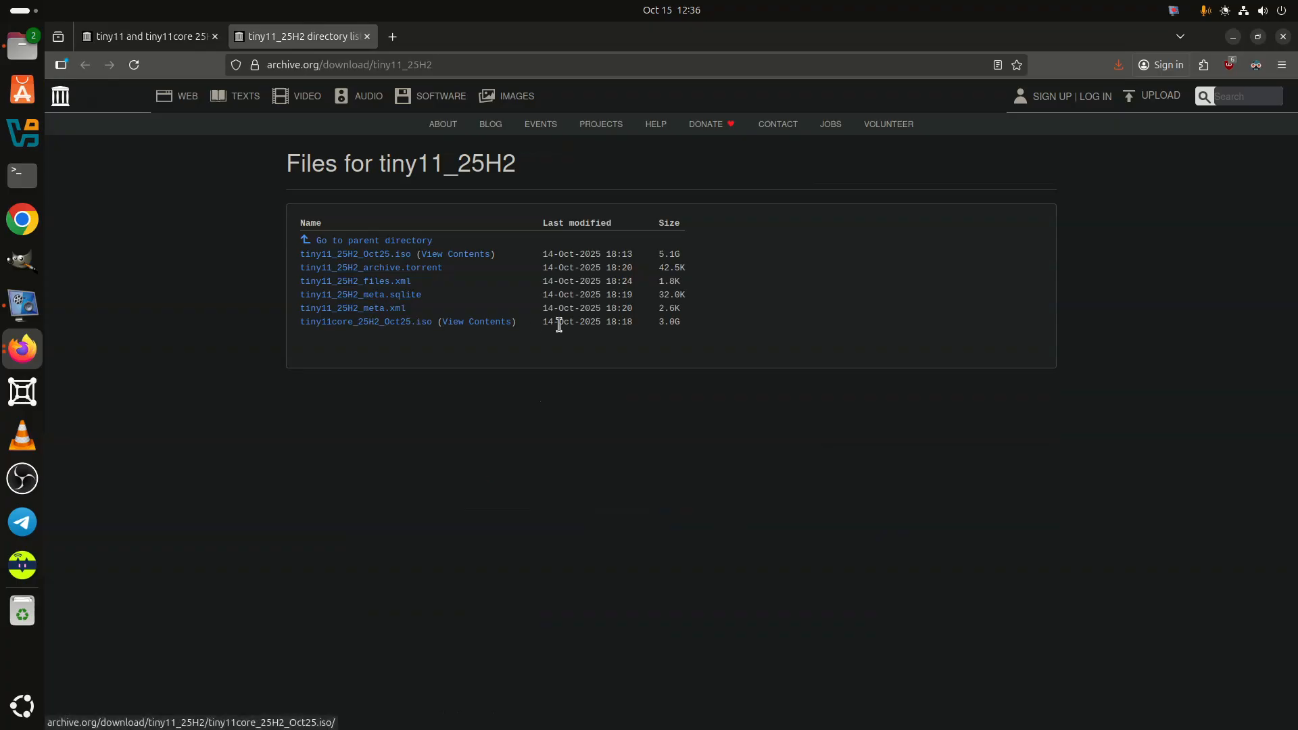
pyautogui.moveTo(232, 252)
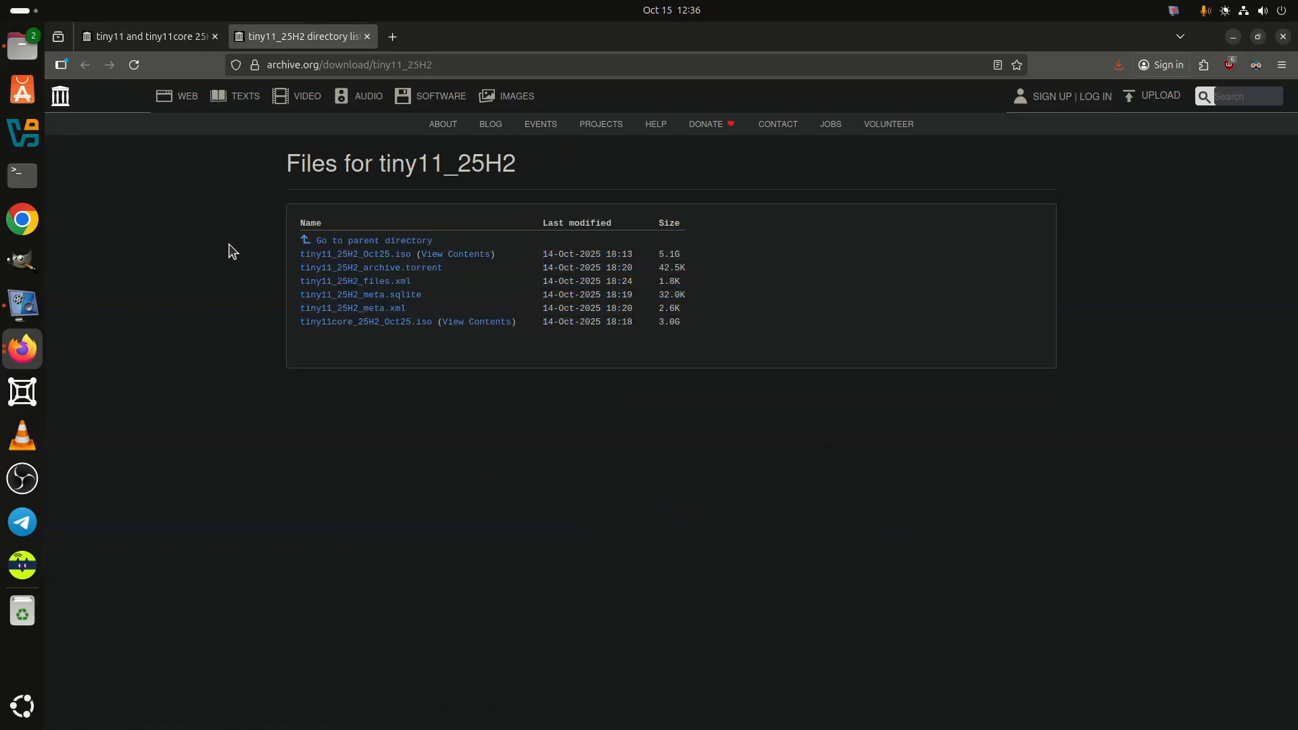
pyautogui.moveTo(484, 312)
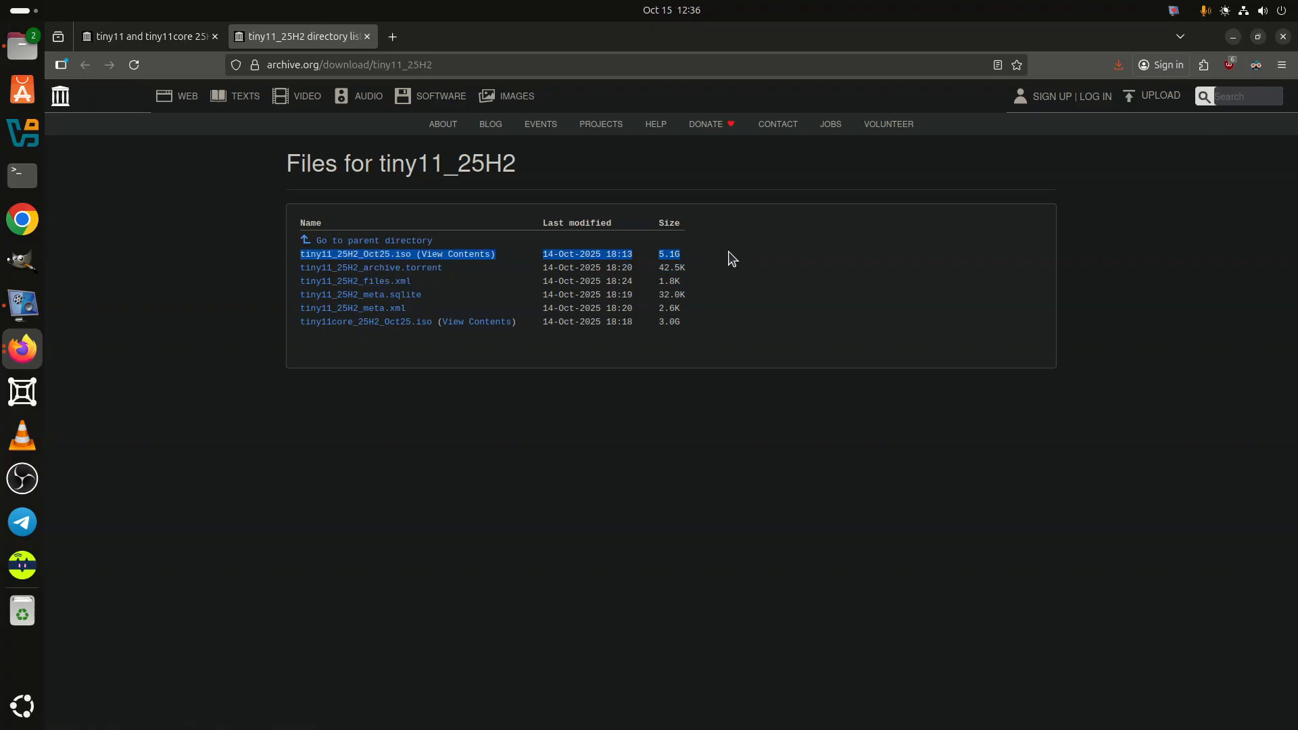
# - Switch back to the tiny11 and tiny11core 25H2 item page tab
pyautogui.click(149, 35)
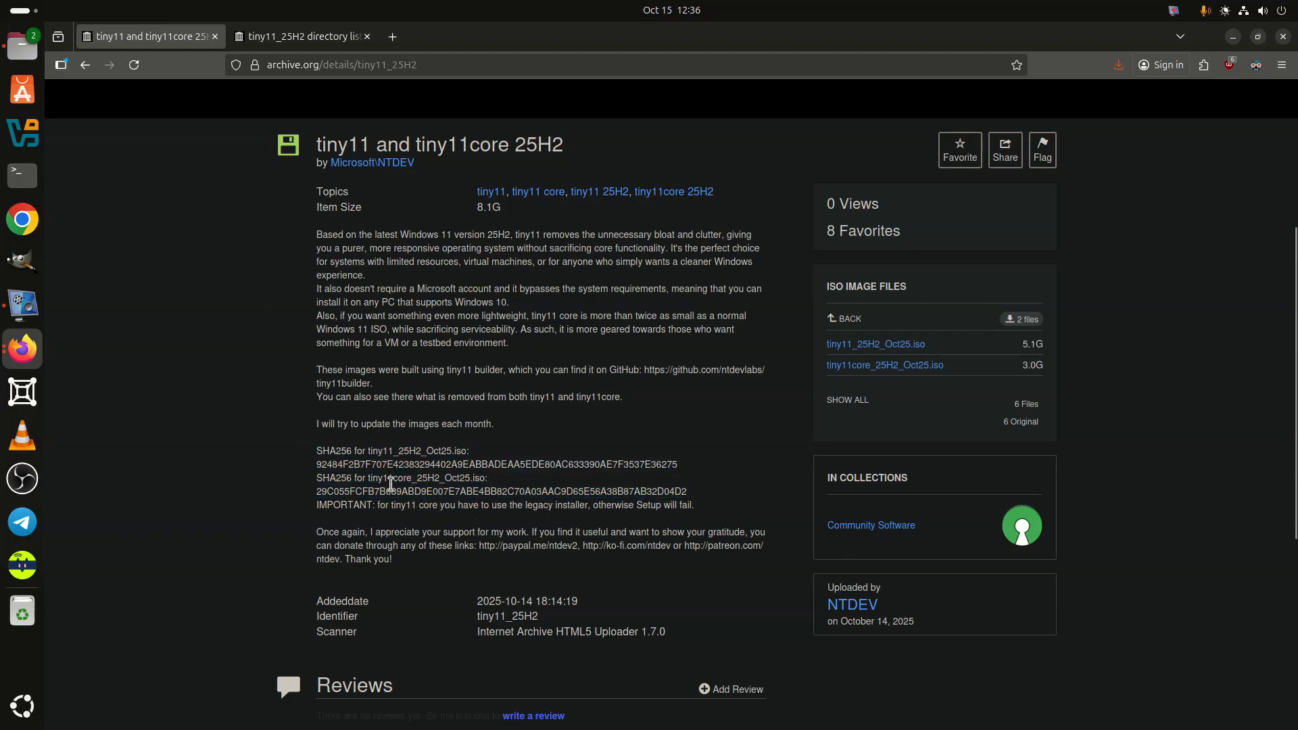
pyautogui.moveTo(356, 505)
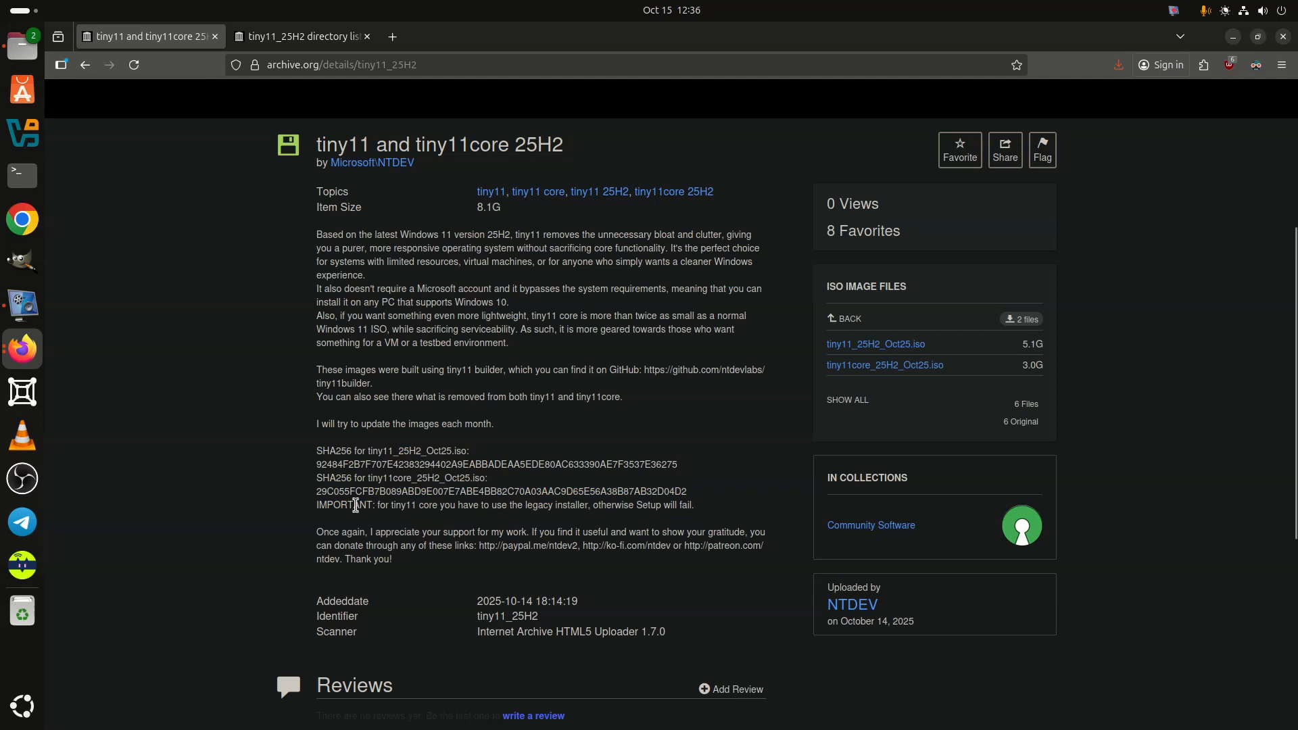
pyautogui.moveTo(530, 524)
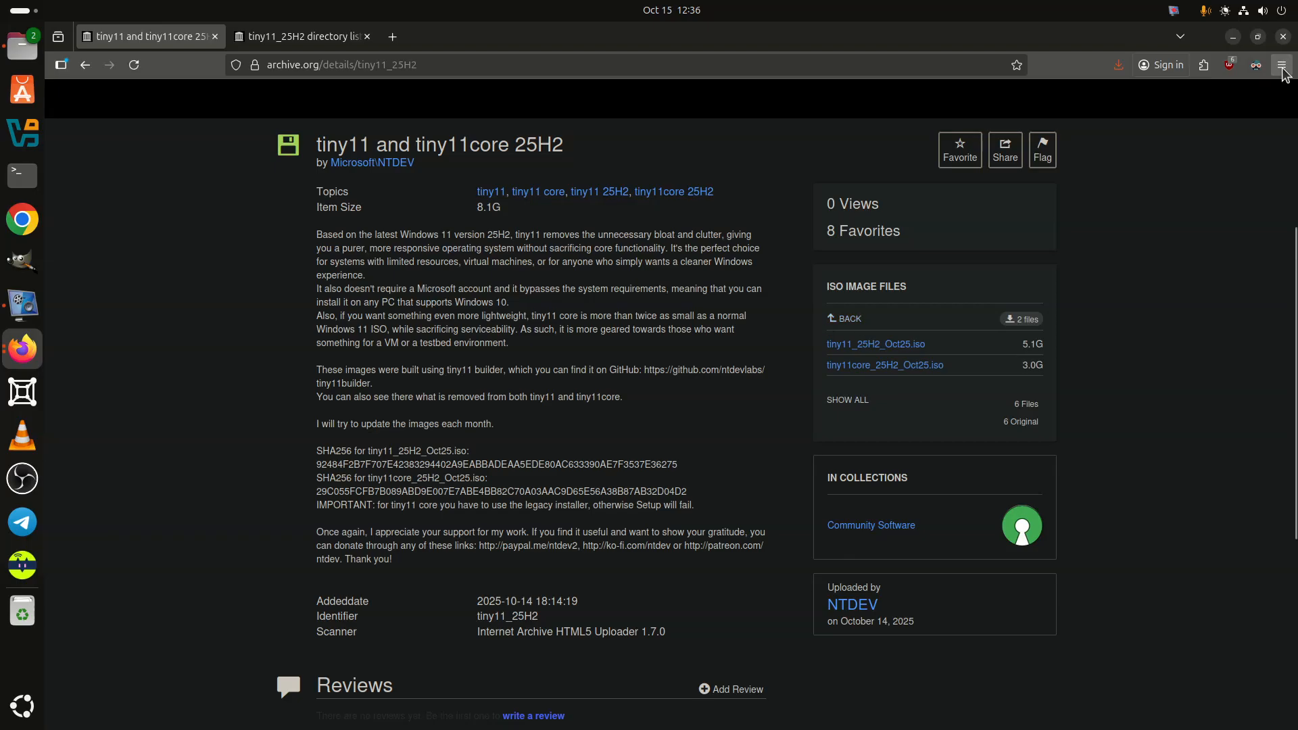
# - Bring up Firefox's application menu over the item page
pyautogui.click(1280, 65)
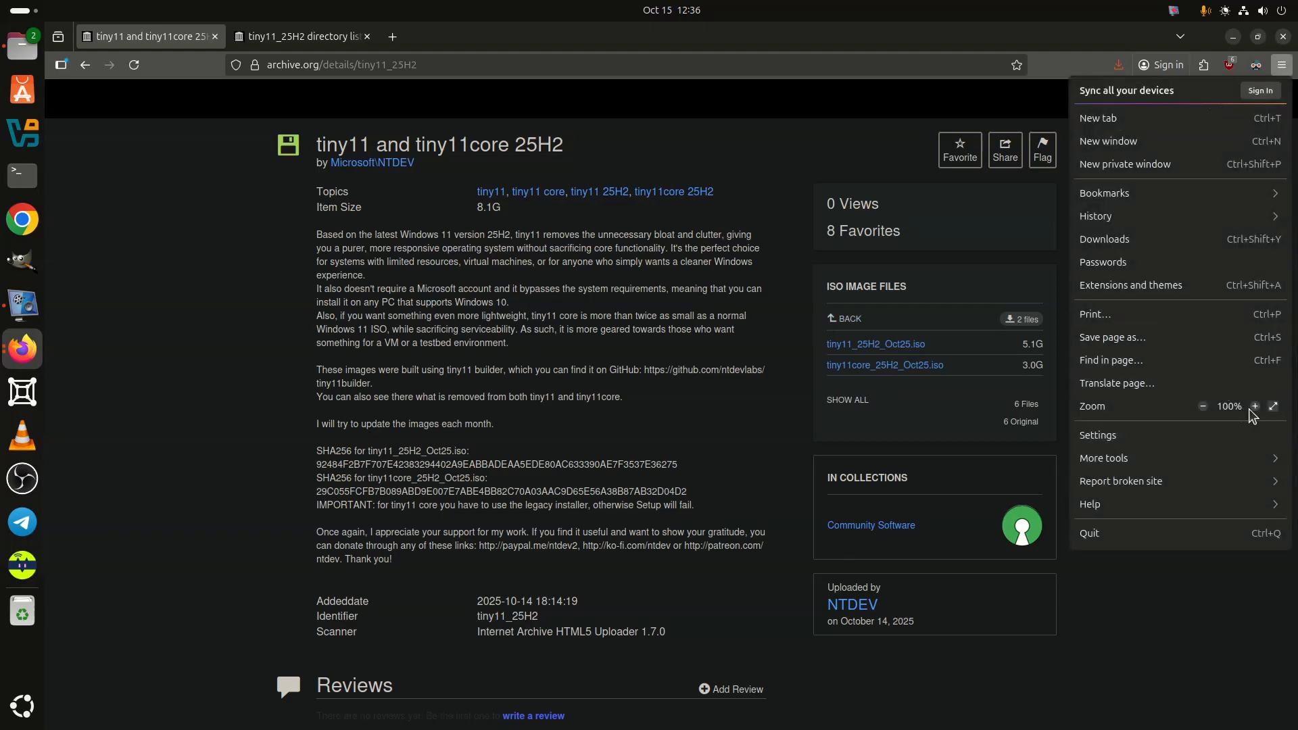
# - Zoom the item page to 170% and review the ISO files at the larger size
pyautogui.click(1255, 407)
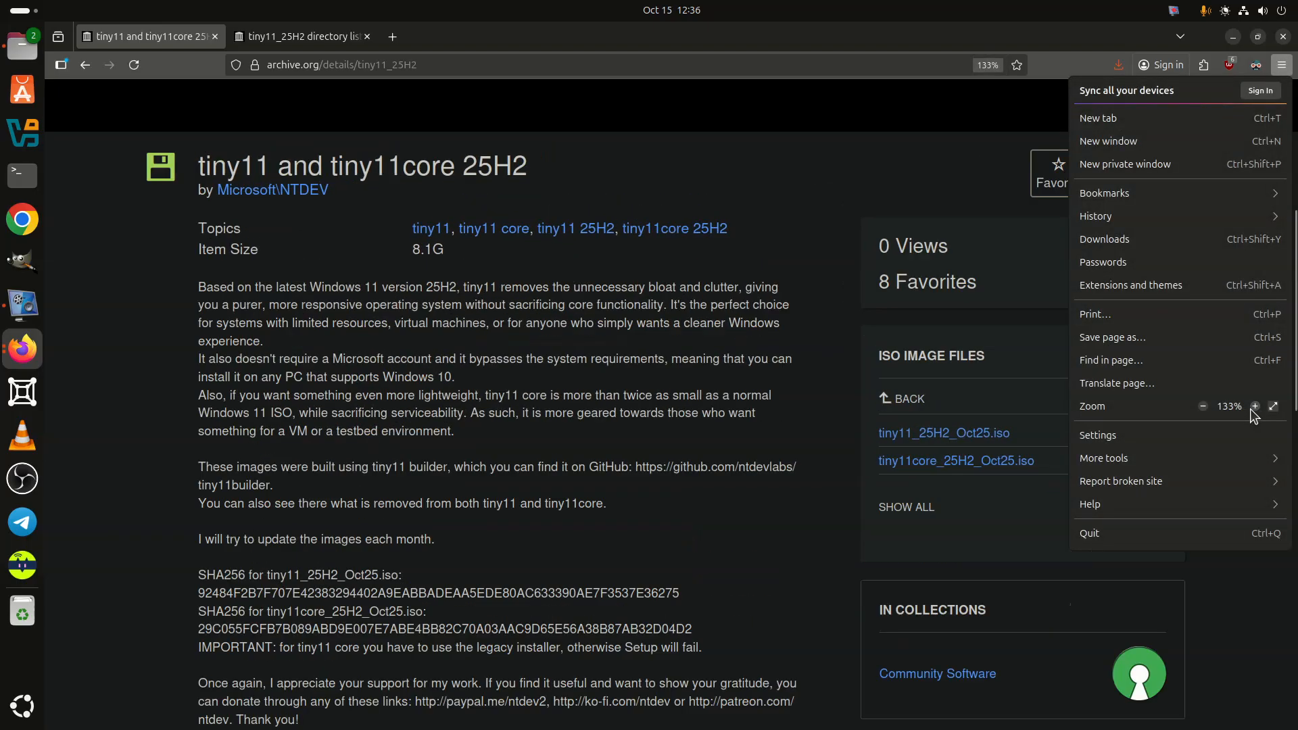
pyautogui.click(1254, 407)
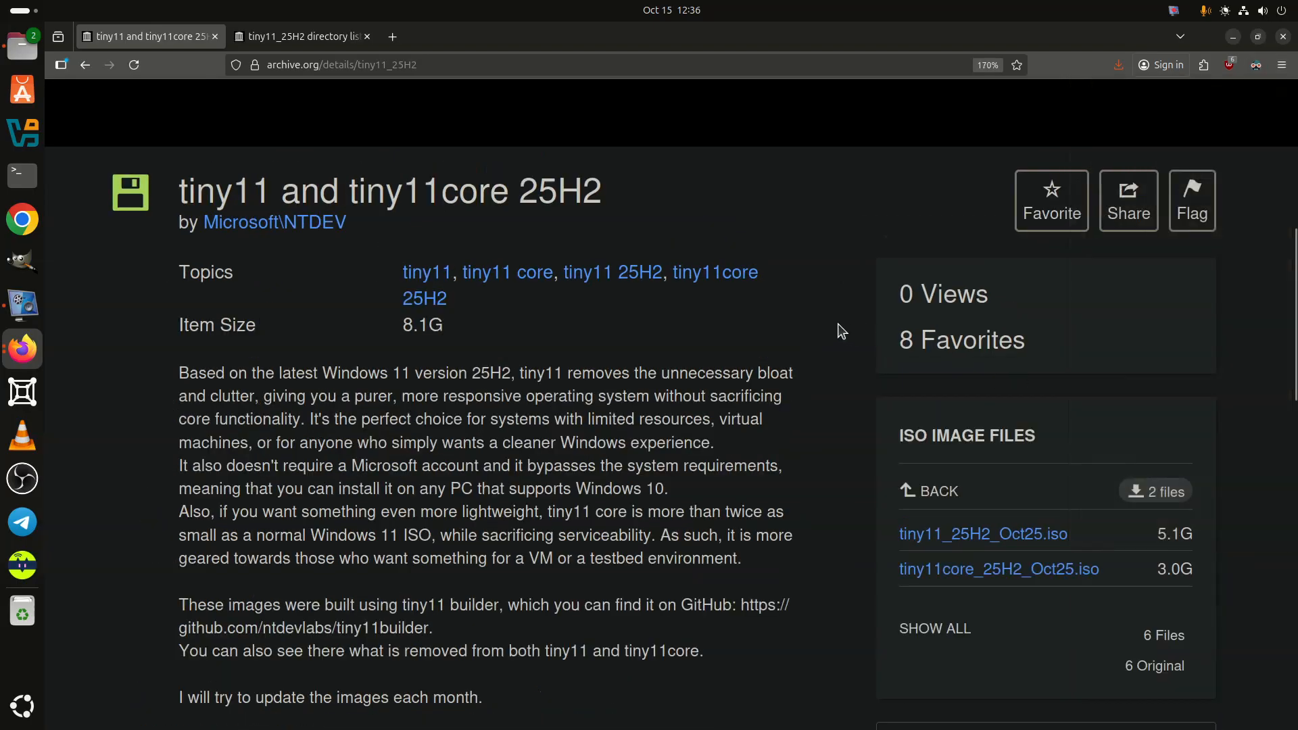
pyautogui.scroll(-3)
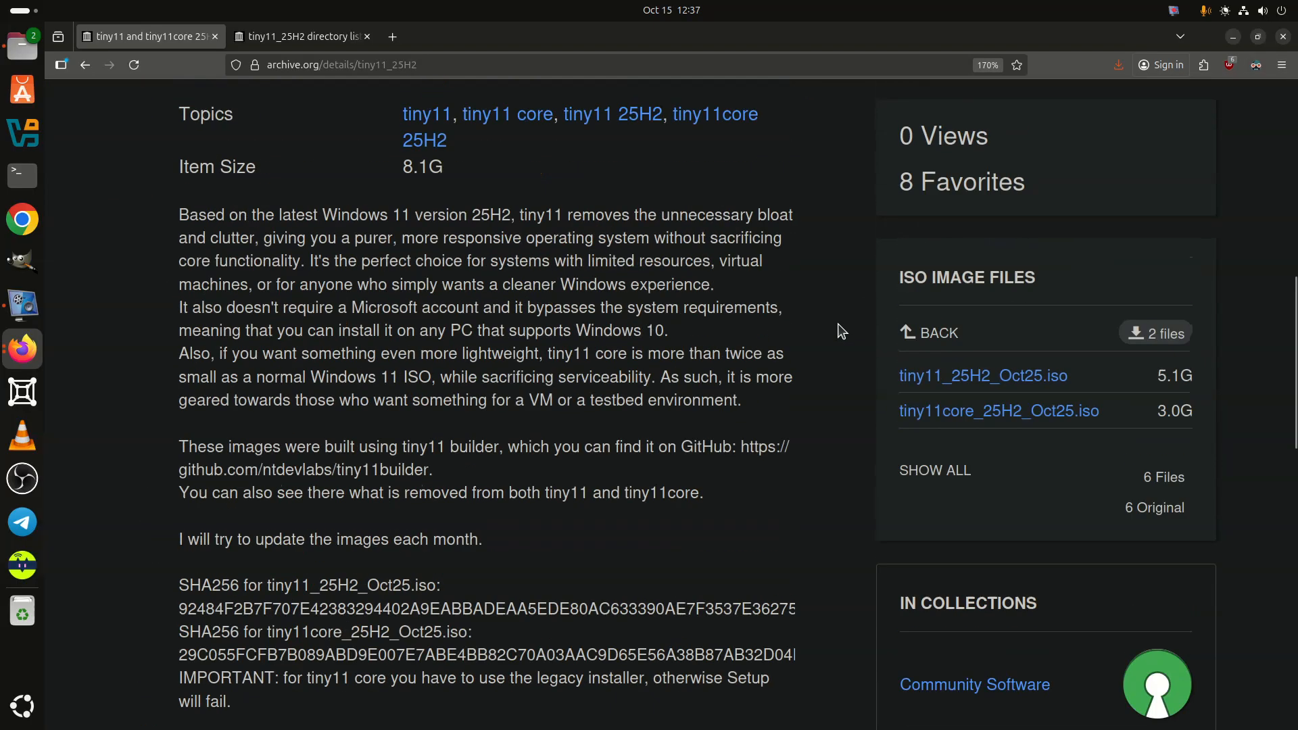
pyautogui.moveTo(834, 285)
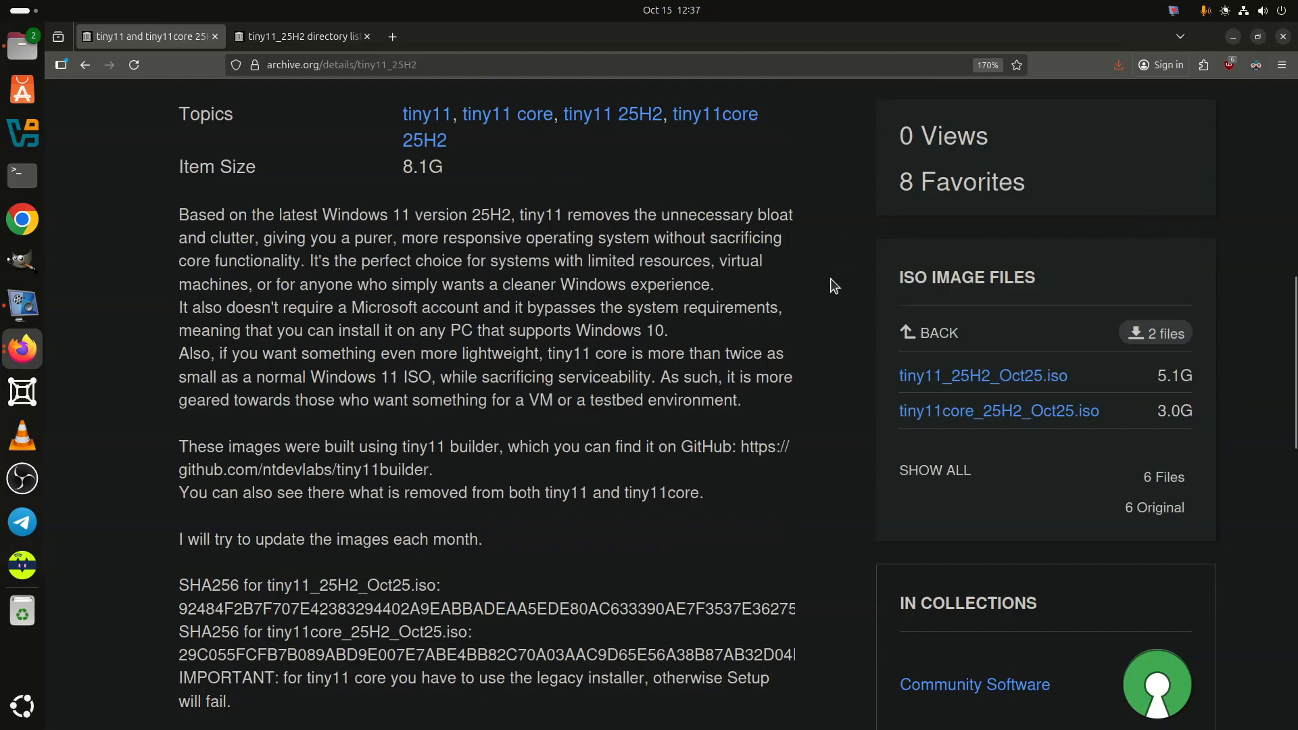
pyautogui.scroll(-3)
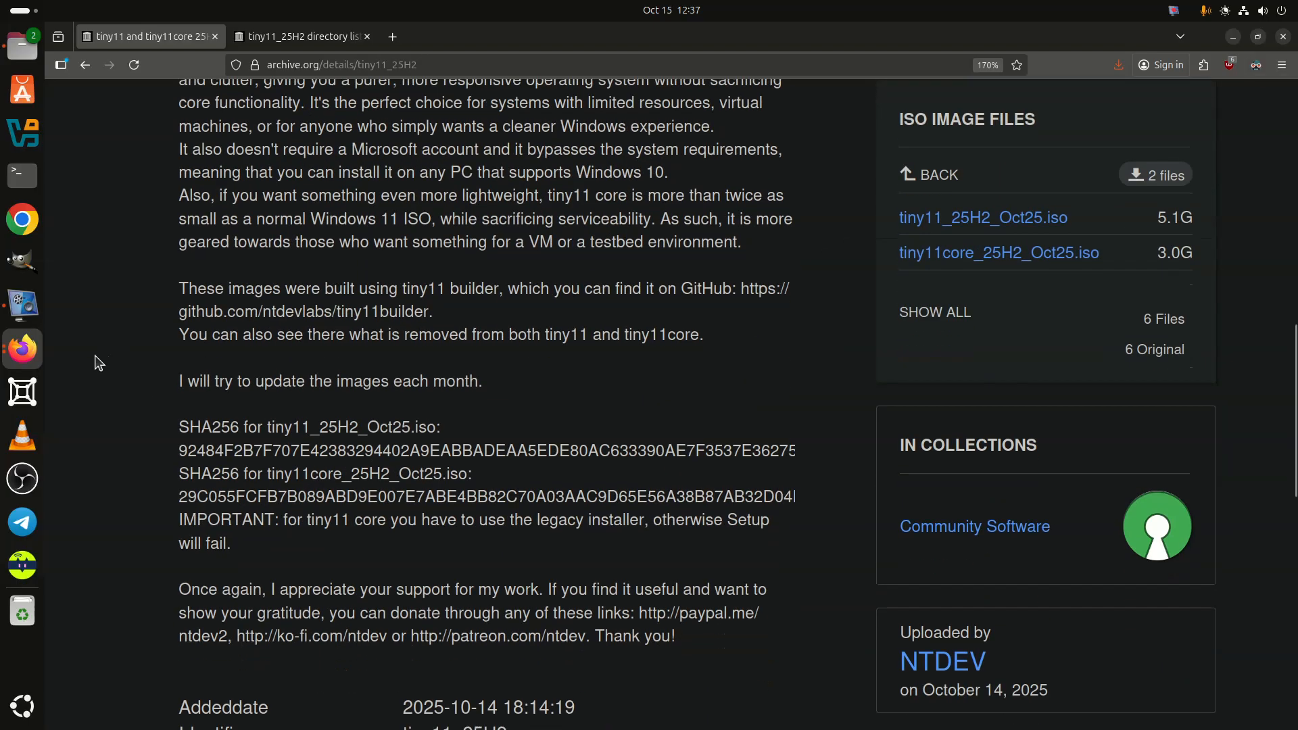
pyautogui.scroll(3)
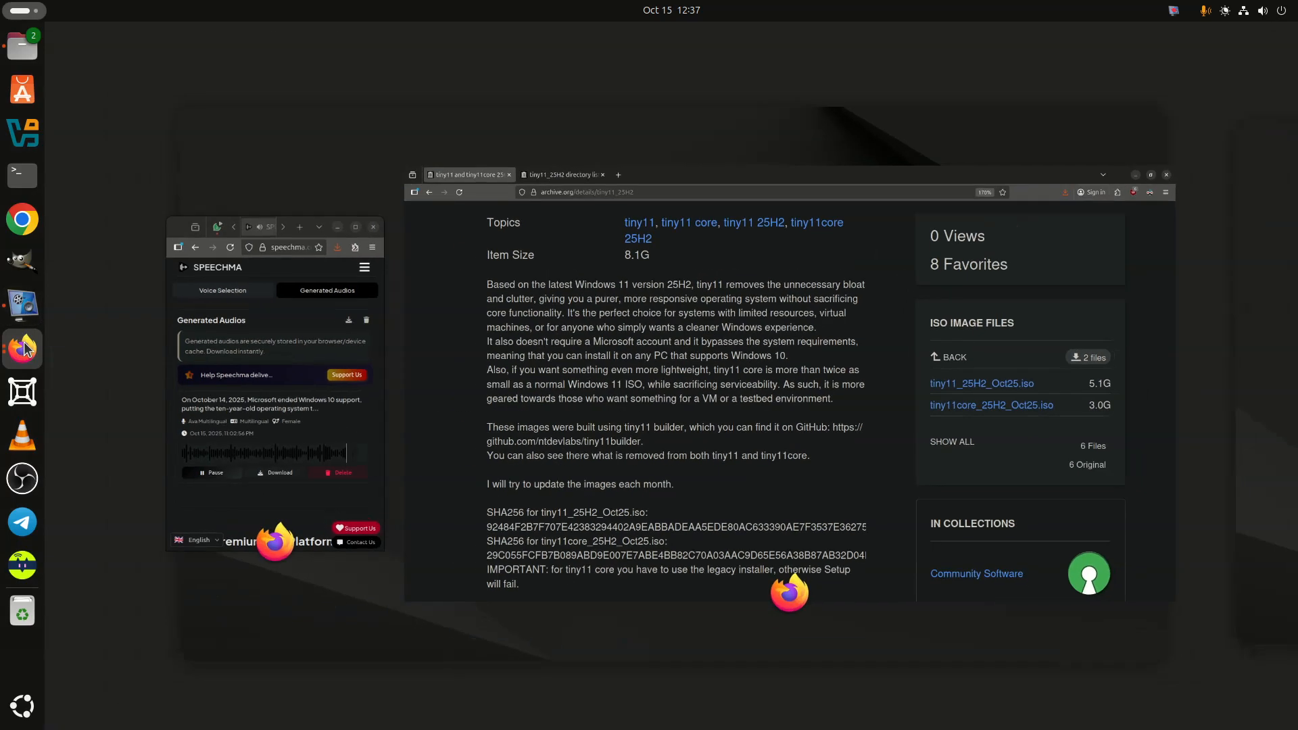
pyautogui.click(1150, 175)
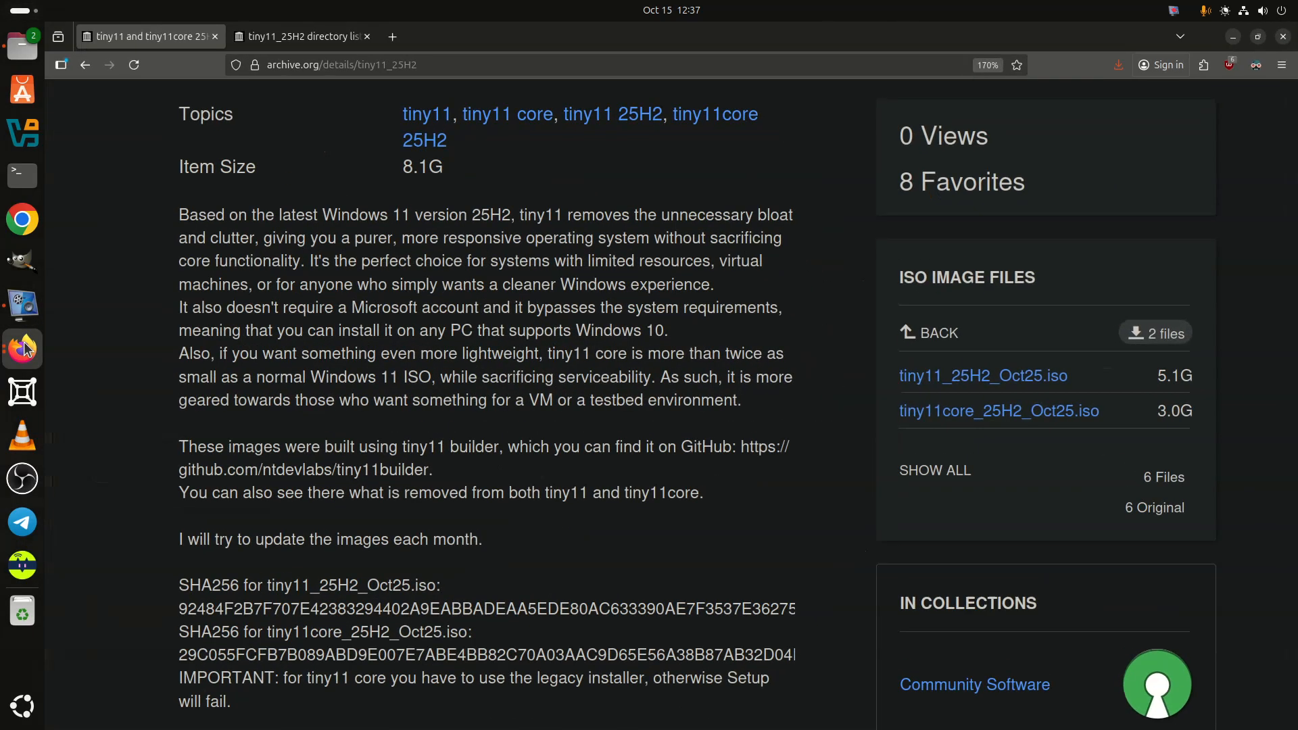